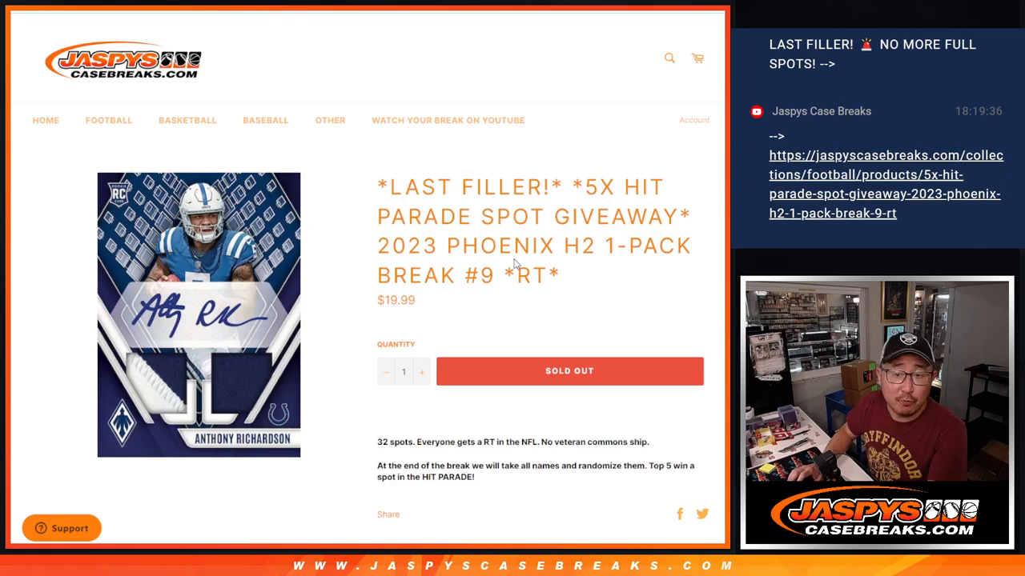
# Select and copy the title 2023 PHOENIX H2 1-PACK BREAK #9 *RT* from the product page
pyautogui.moveTo(377, 246); pyautogui.dragTo(560, 275)
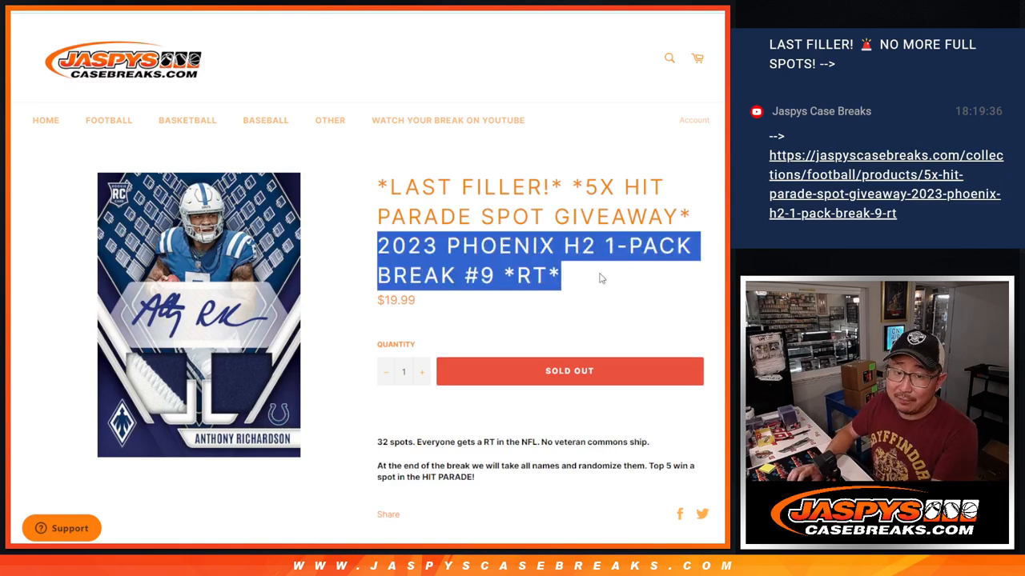
pyautogui.doubleClick(581, 246)
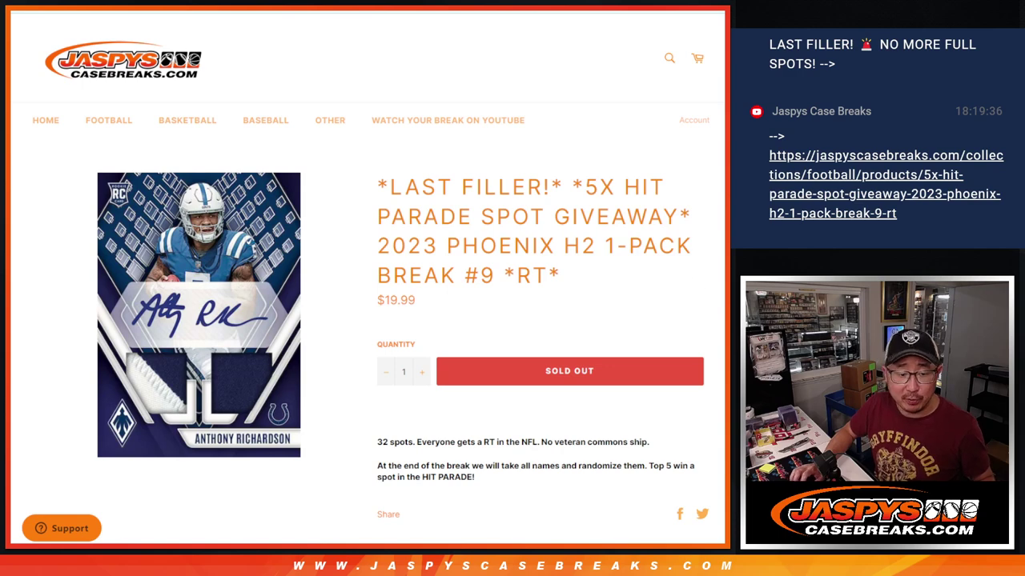
pyautogui.scroll(-3)
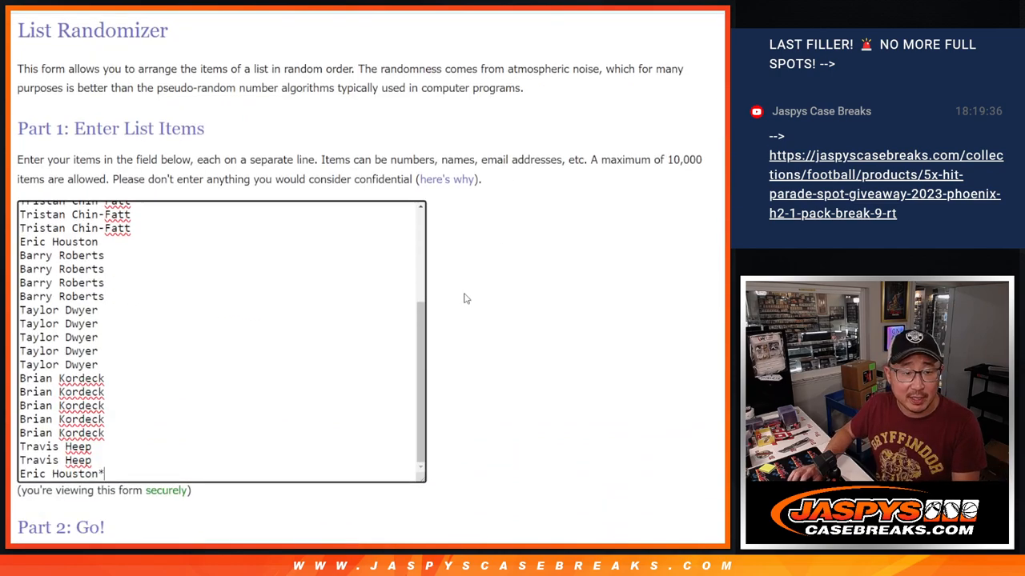
# Randomize the 32 names, then shuffle the 32 NFL teams and select the result to copy
pyautogui.click(60, 527)
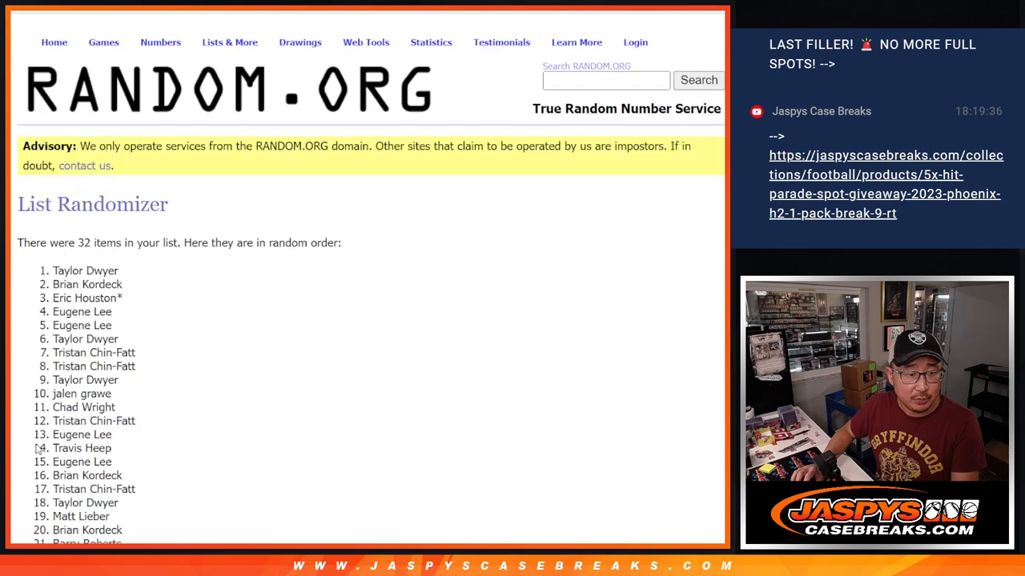
pyautogui.scroll(-3)
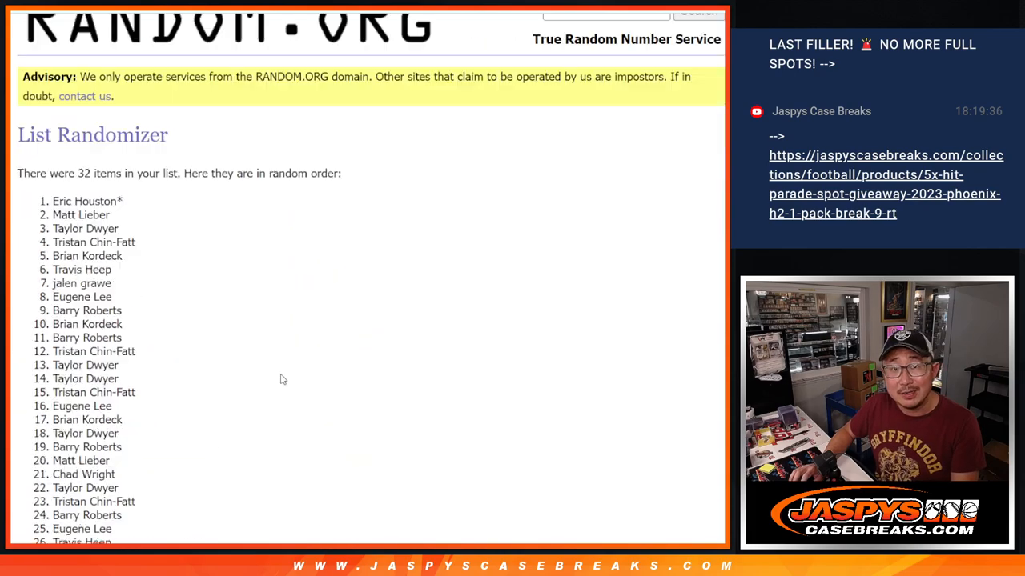
pyautogui.scroll(-3)
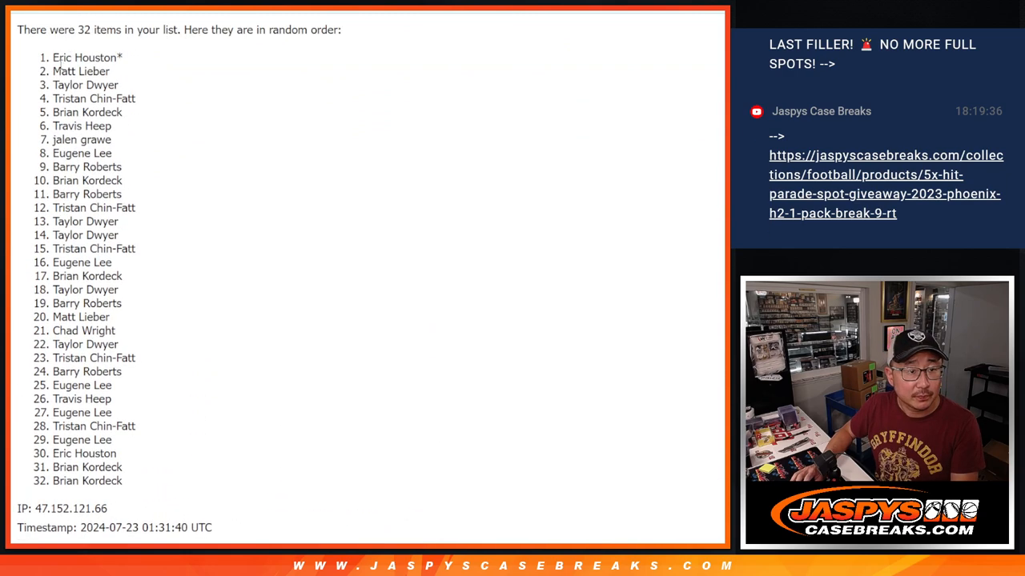
pyautogui.scroll(-3)
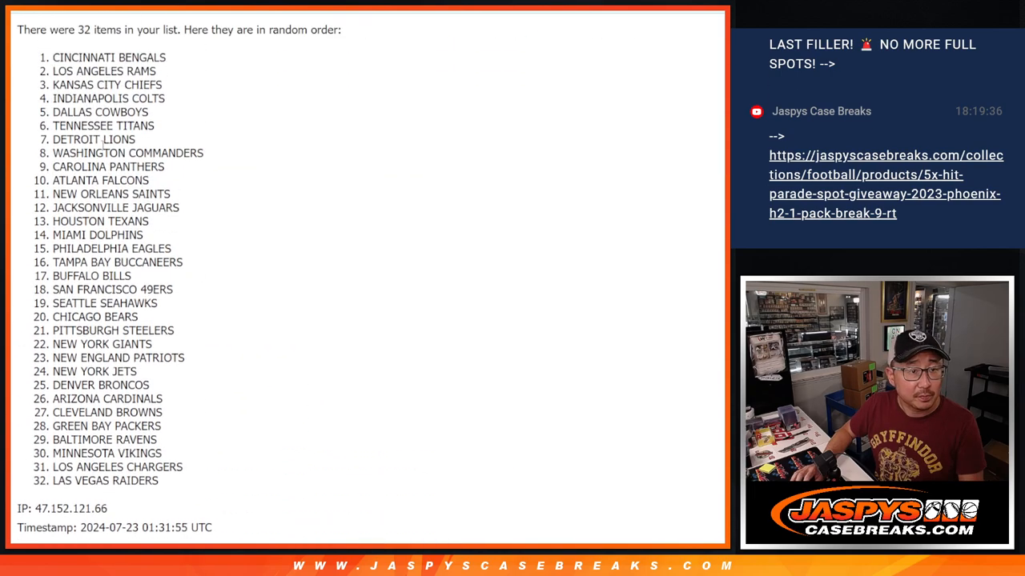
pyautogui.moveTo(53, 57); pyautogui.dragTo(176, 480)
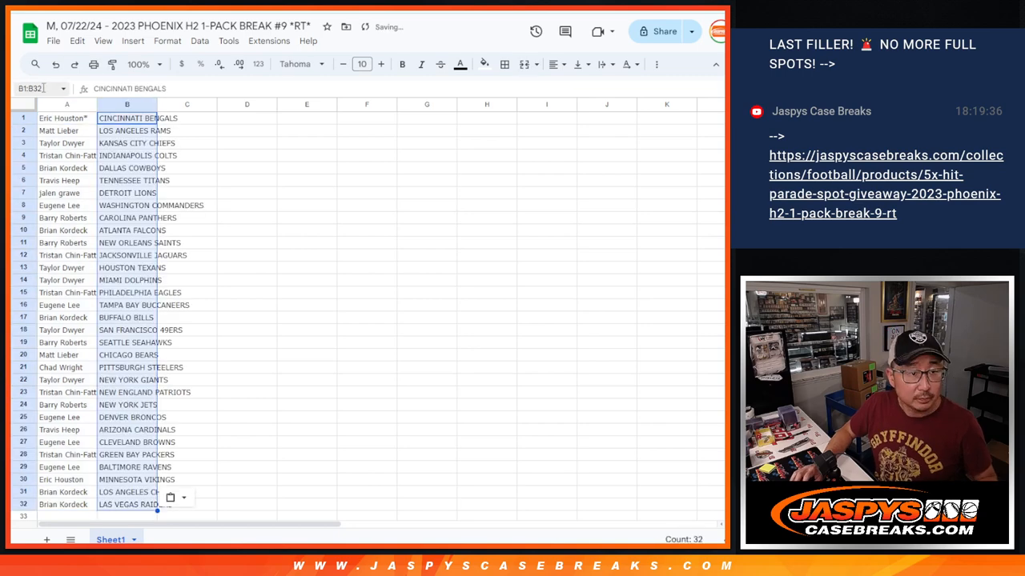
# Pair teams beside names in columns A-B and sort the sheet A to Z by the team column
pyautogui.click(22, 104)
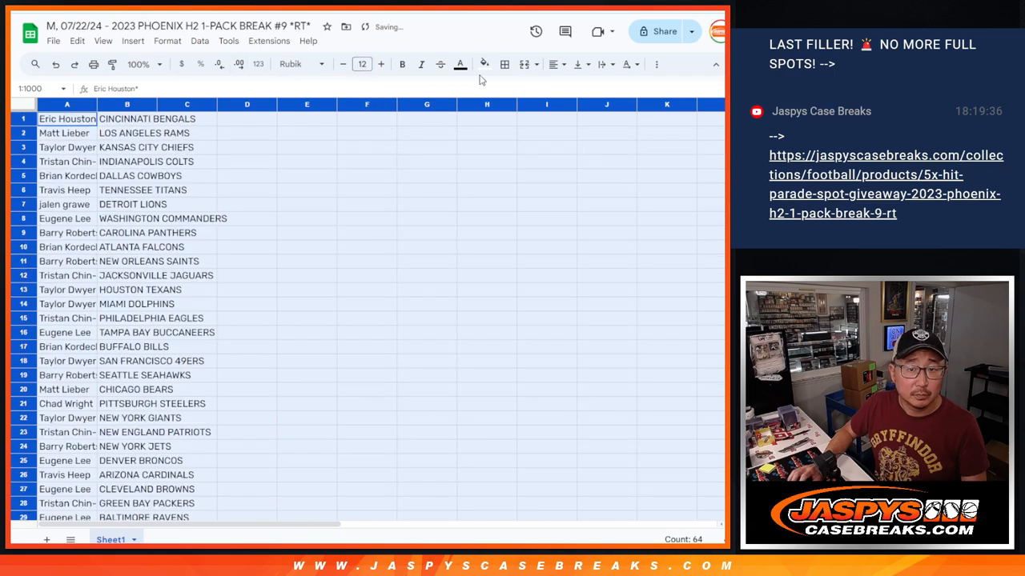
pyautogui.click(157, 64)
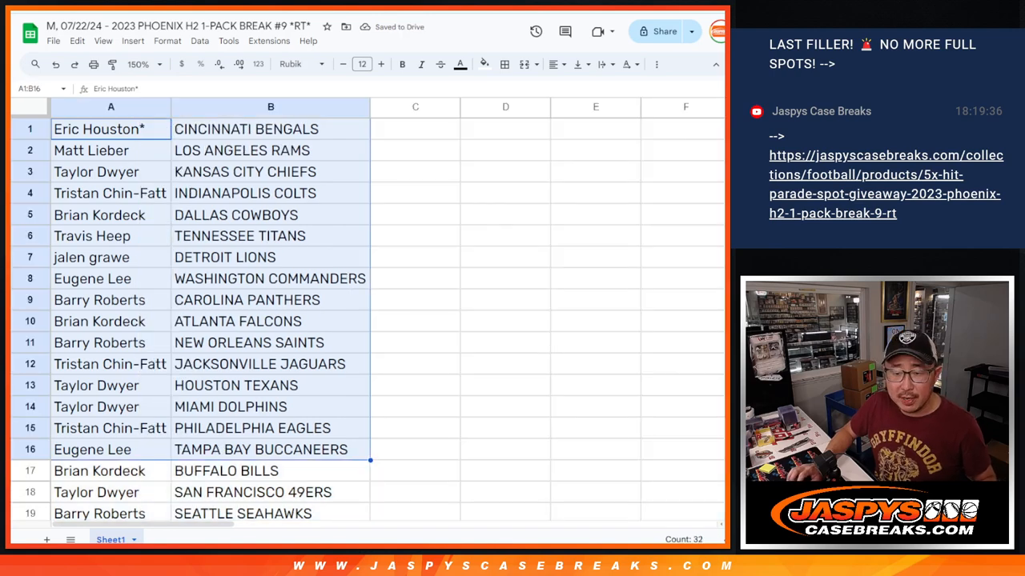
pyautogui.scroll(-3)
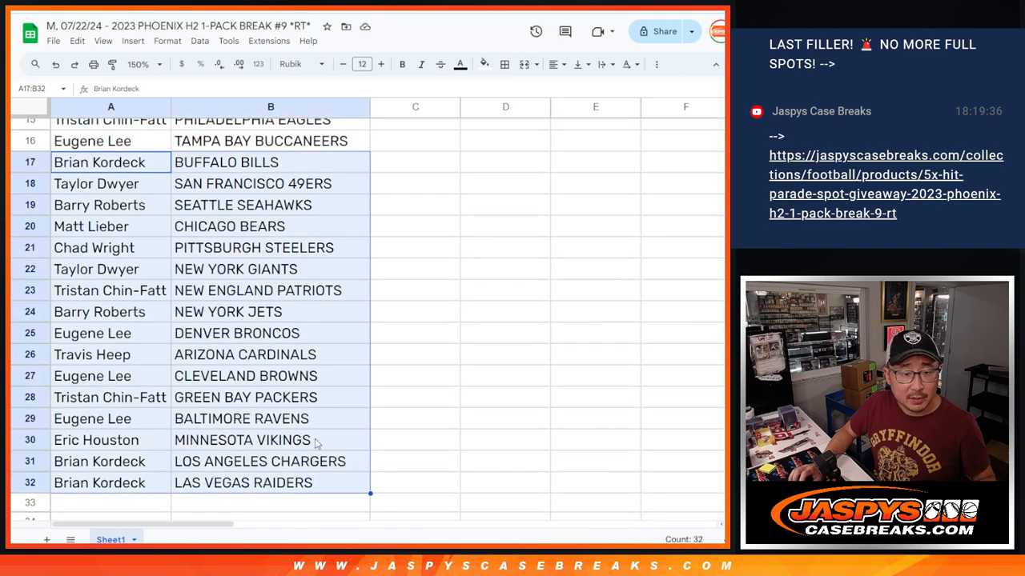
pyautogui.click(141, 64)
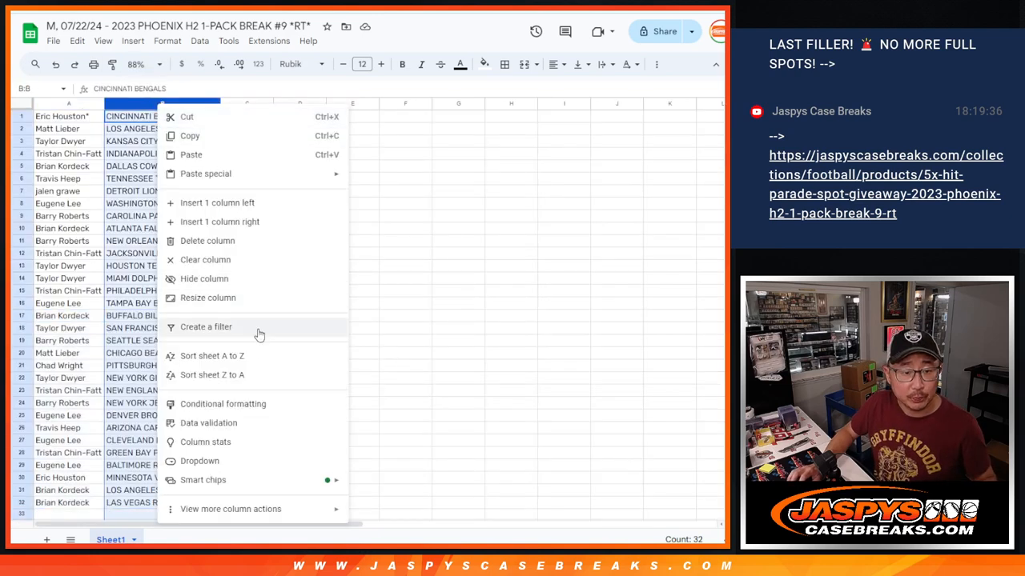
pyautogui.click(212, 355)
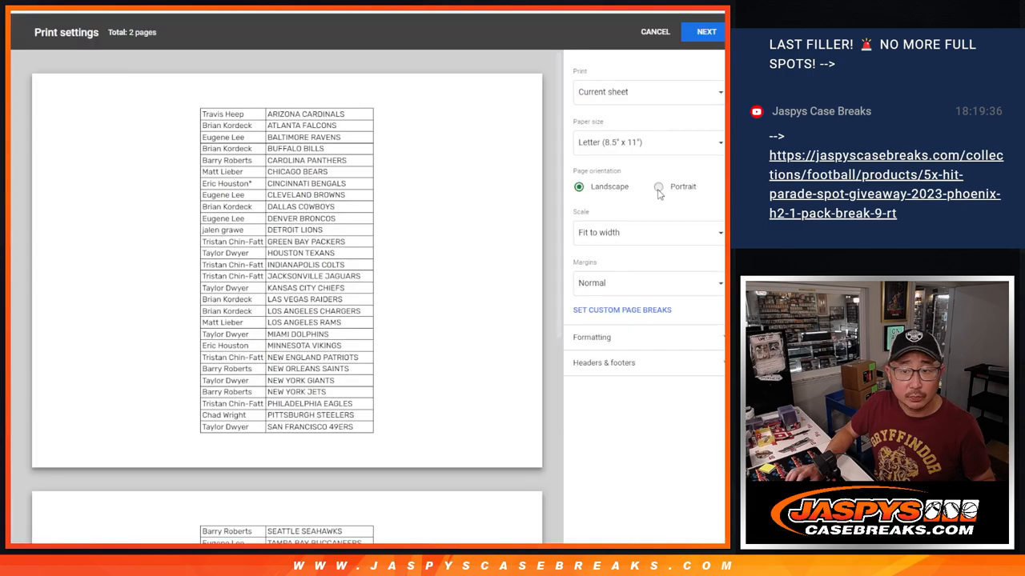
# Set the printout to one portrait page headed by the workbook title
pyautogui.click(658, 186)
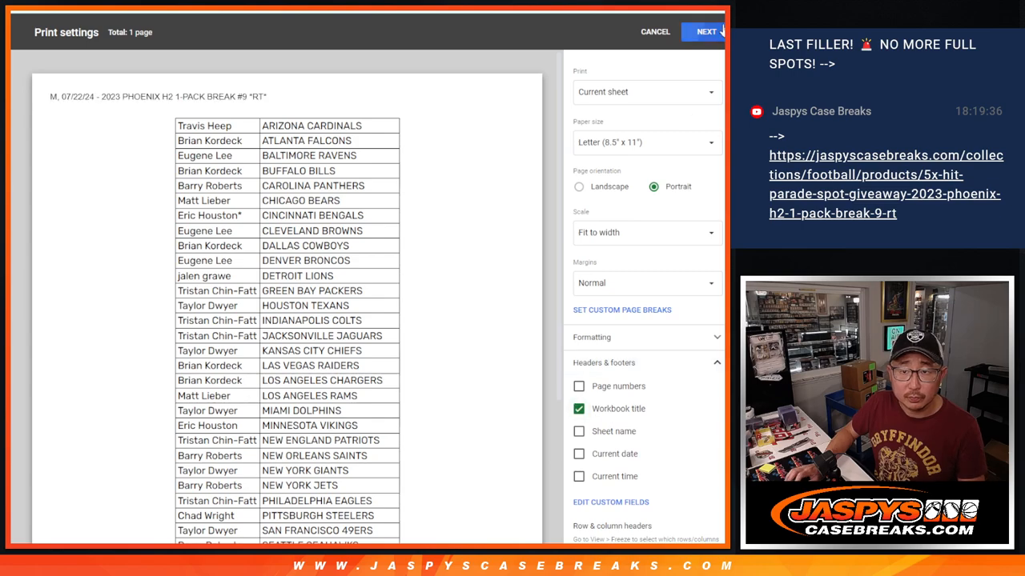
pyautogui.click(655, 32)
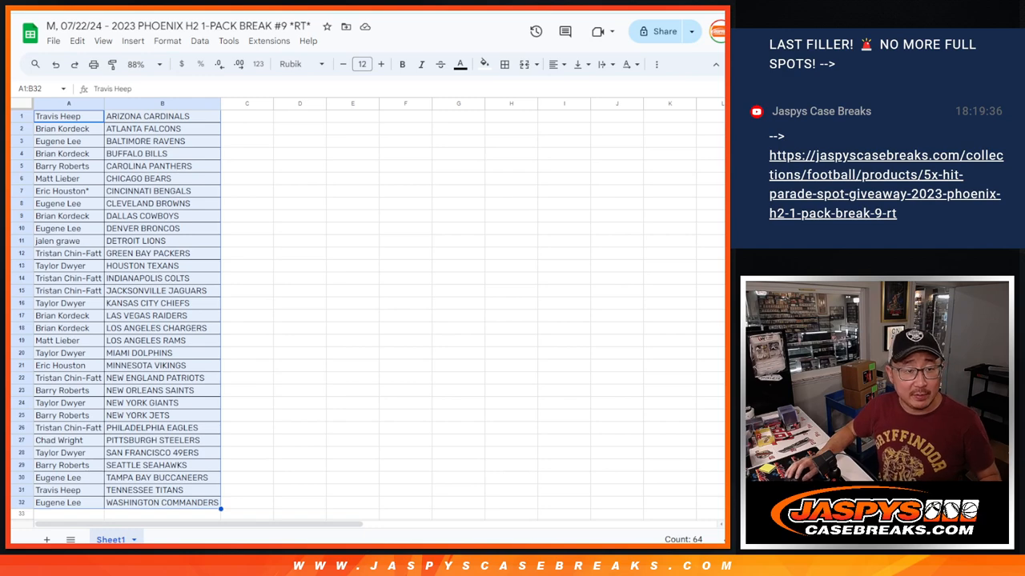
# Switch to the RANDOM.ORG Dice Roller set to two dice
pyautogui.click(69, 115)
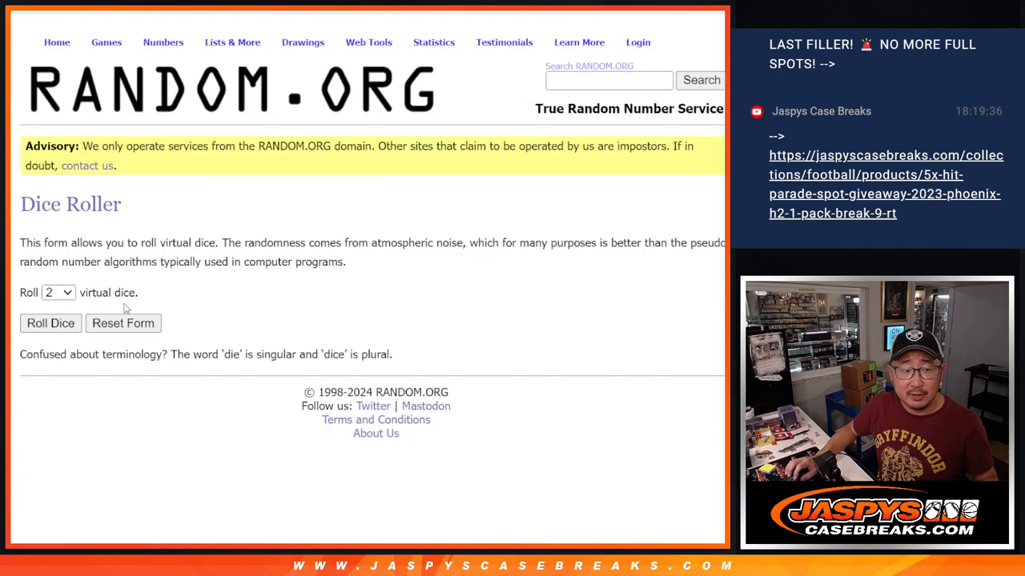
# Roll the two virtual dice to decide how many times to randomize the names
pyautogui.click(49, 323)
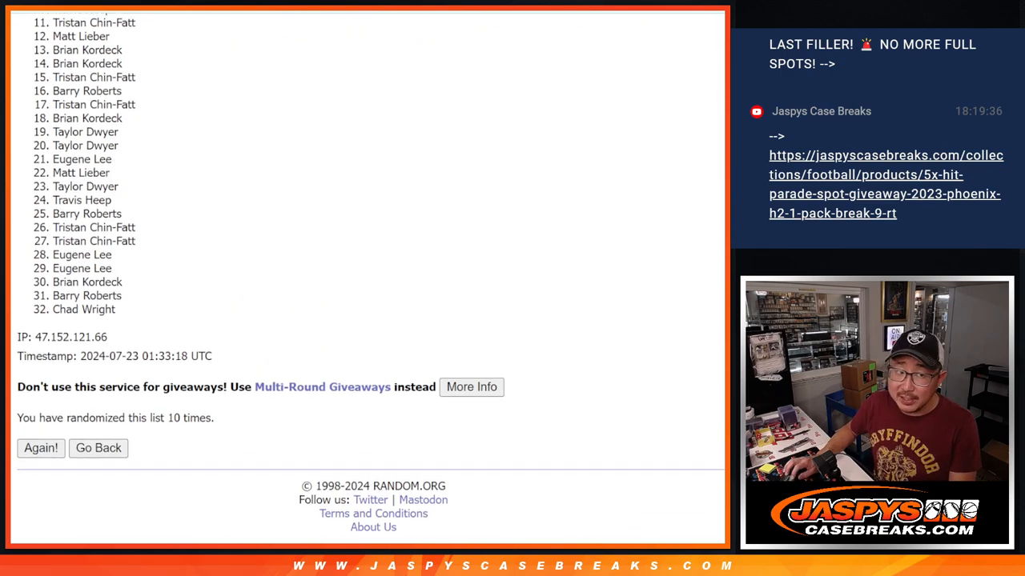
# Scroll to the top of the tenth shuffle to reveal the first five winning names
pyautogui.scroll(3)
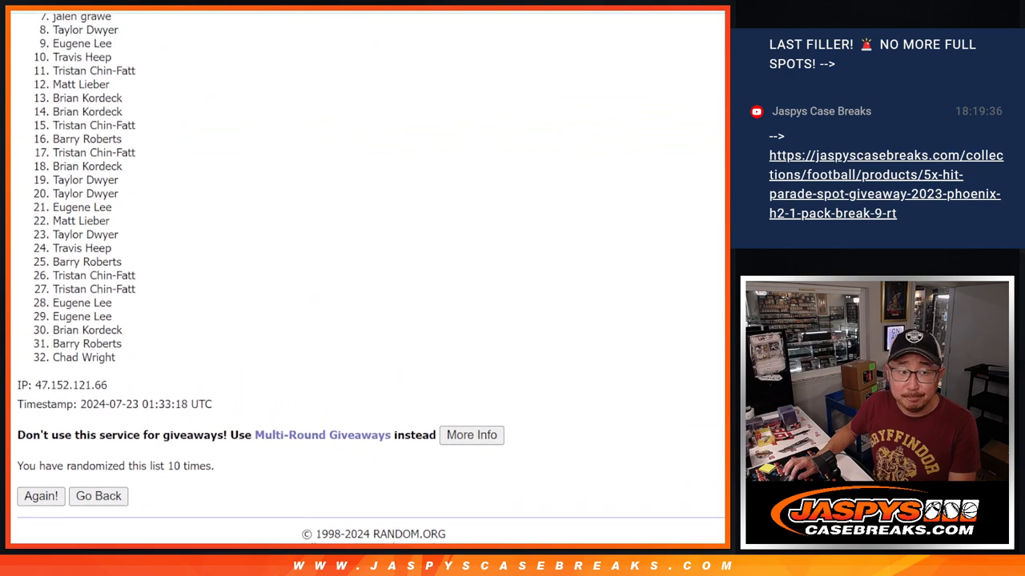
pyautogui.scroll(3)
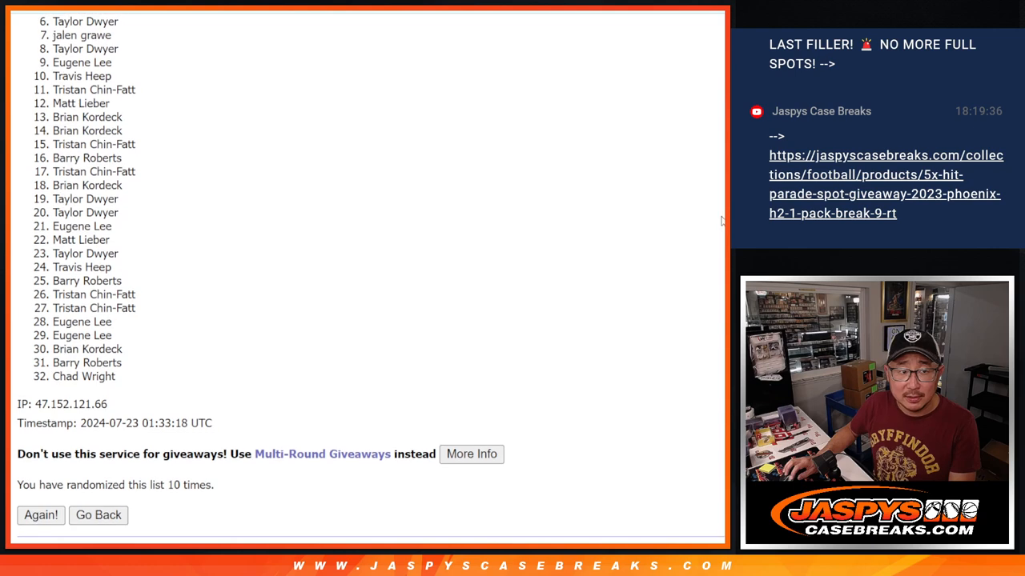
pyautogui.moveTo(360, 206)
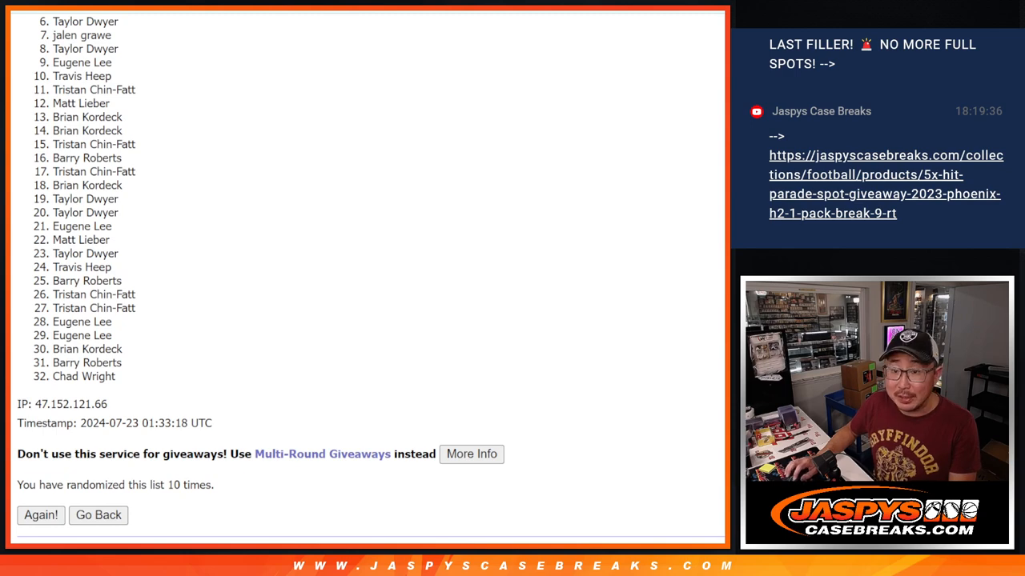
pyautogui.scroll(3)
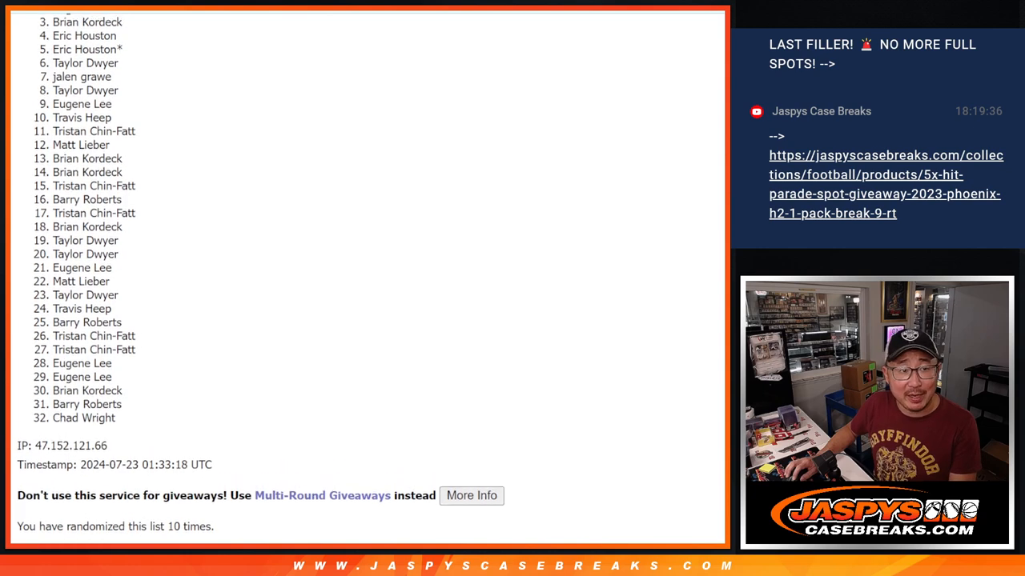
pyautogui.scroll(3)
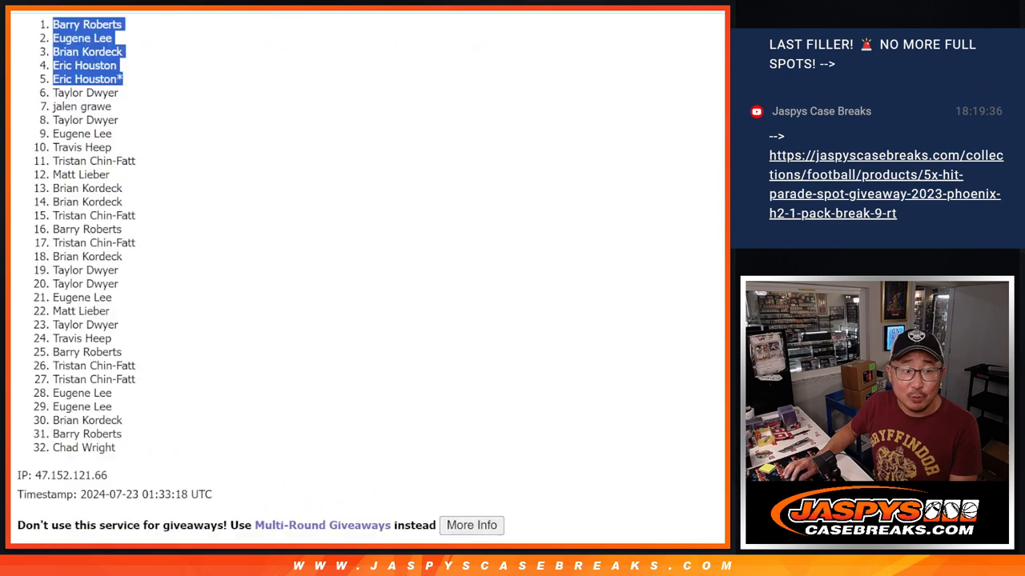
pyautogui.moveTo(392, 131)
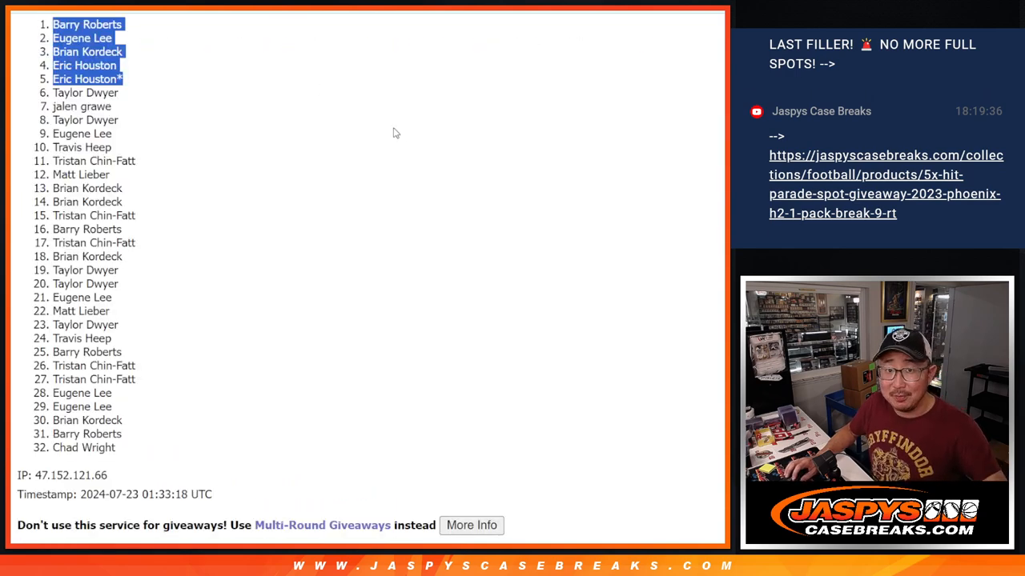